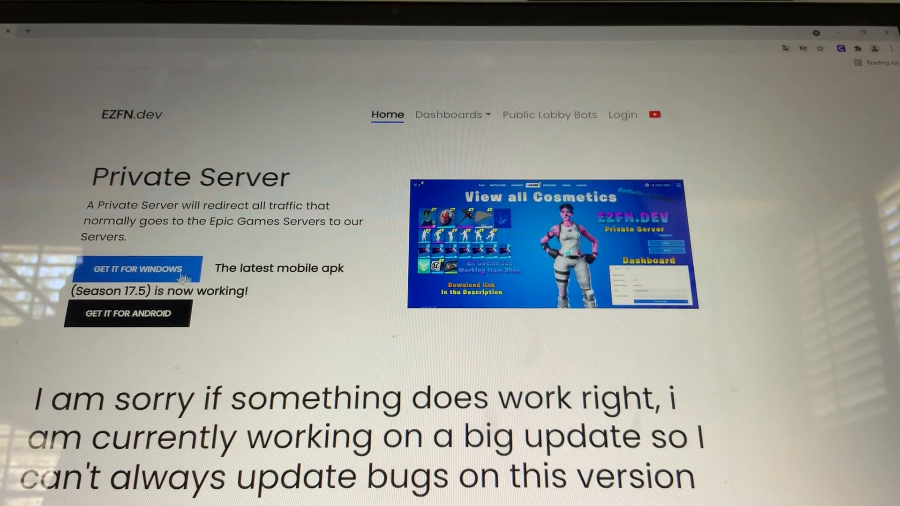
# Download the EZFN private server for Windows from the ezfn.dev home page
pyautogui.click(137, 269)
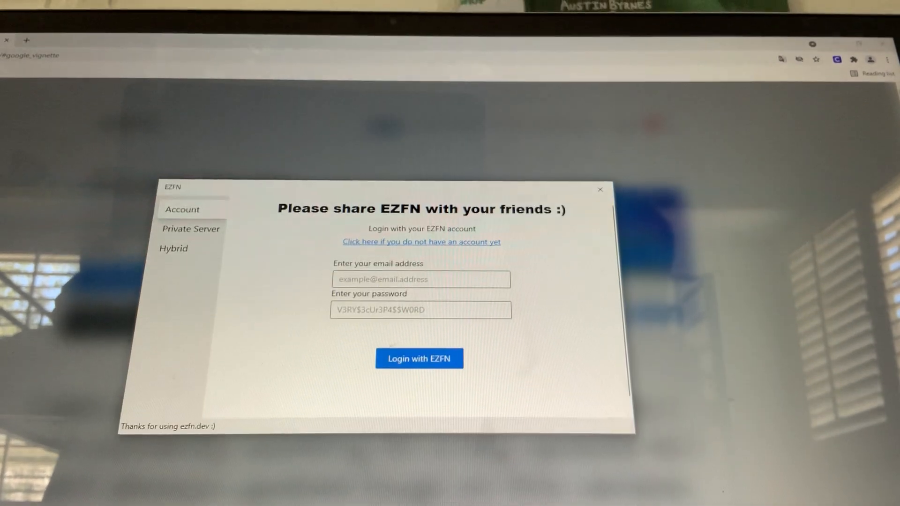
# Switch the EZFN launcher to its Private Server section
pyautogui.click(191, 228)
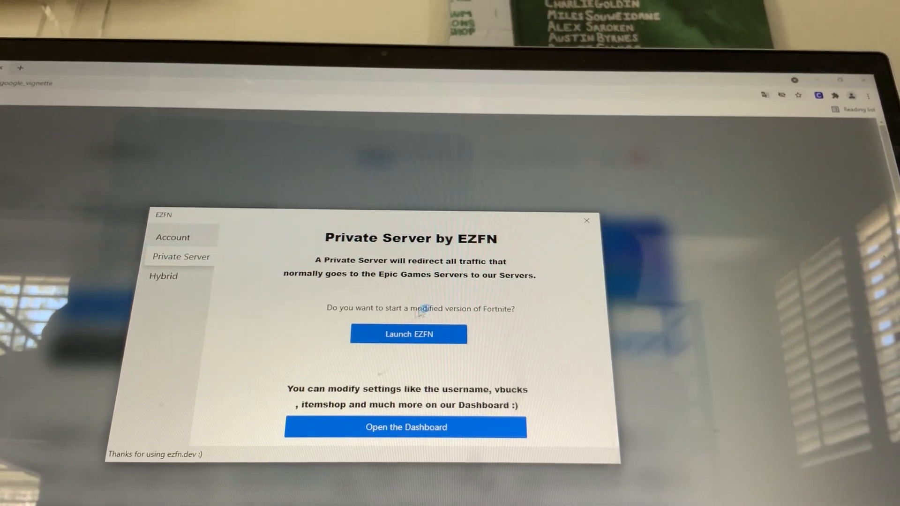
pyautogui.click(409, 334)
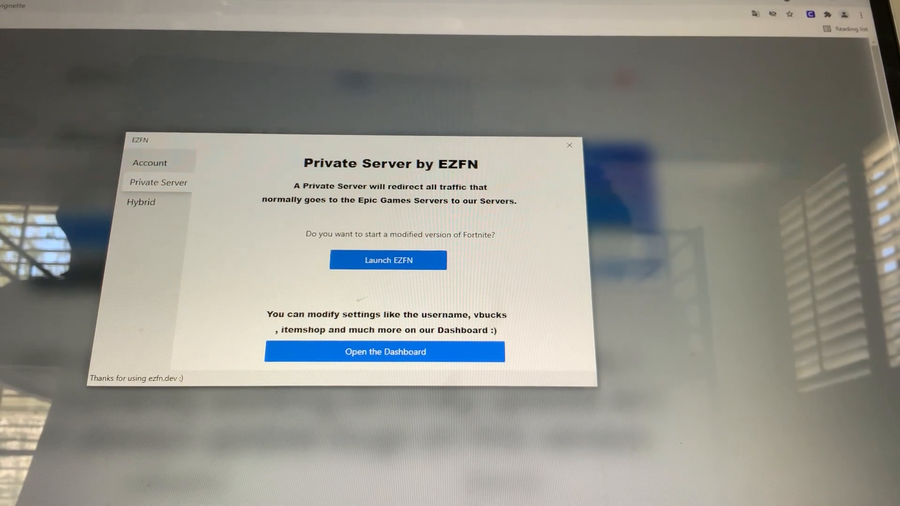
# Launch EZFN, then relaunch it from the Private Server tab once the lobby loads
pyautogui.click(387, 260)
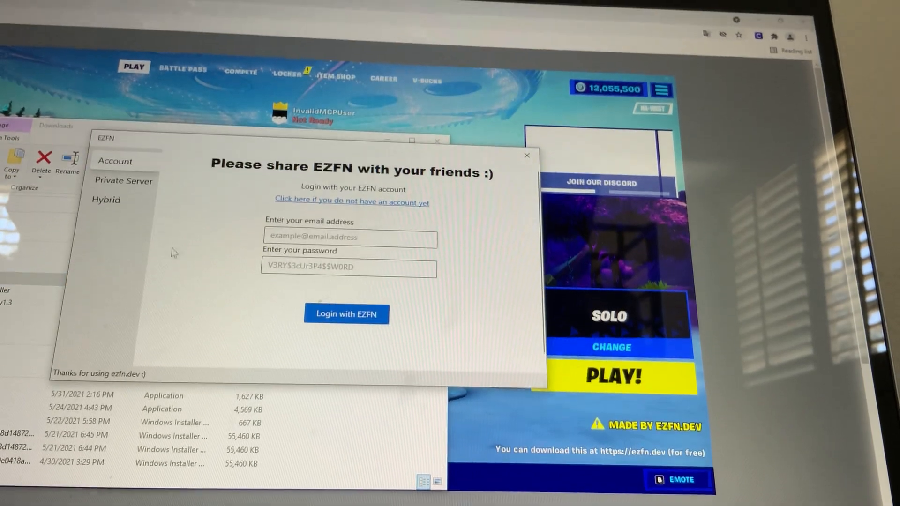
pyautogui.click(124, 181)
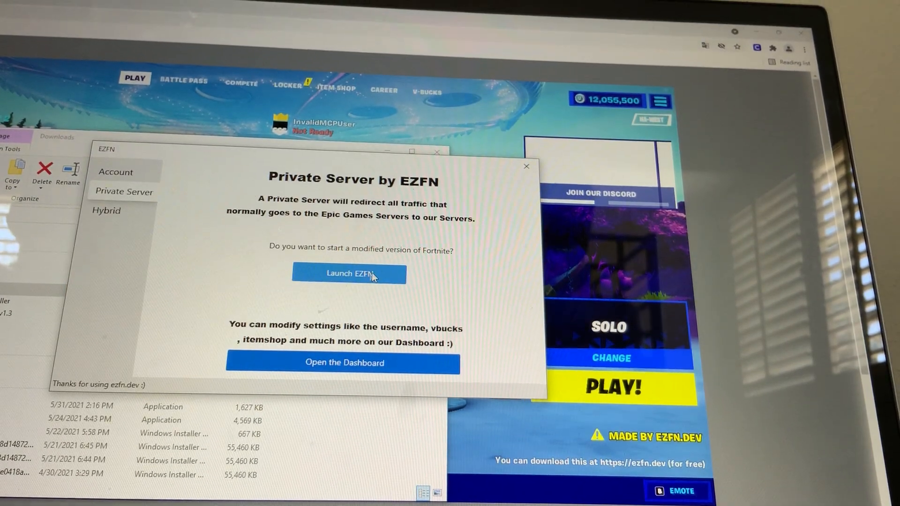
pyautogui.click(348, 273)
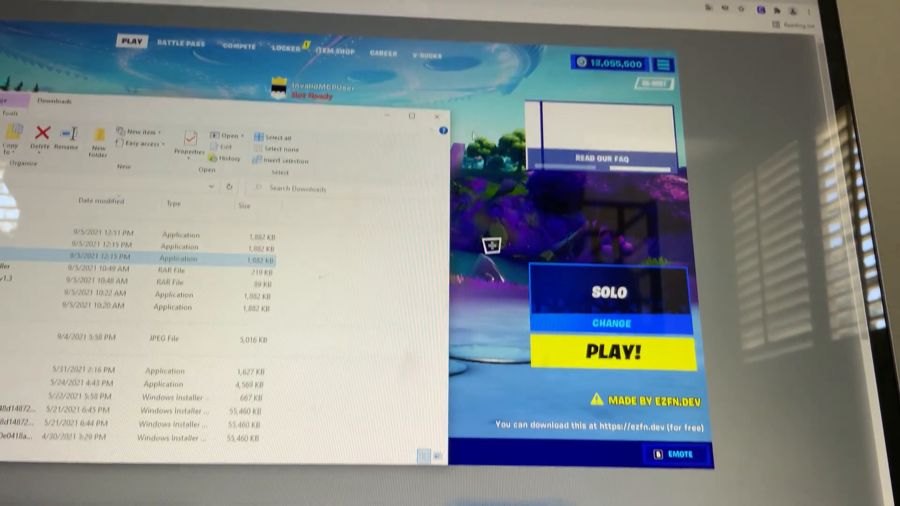